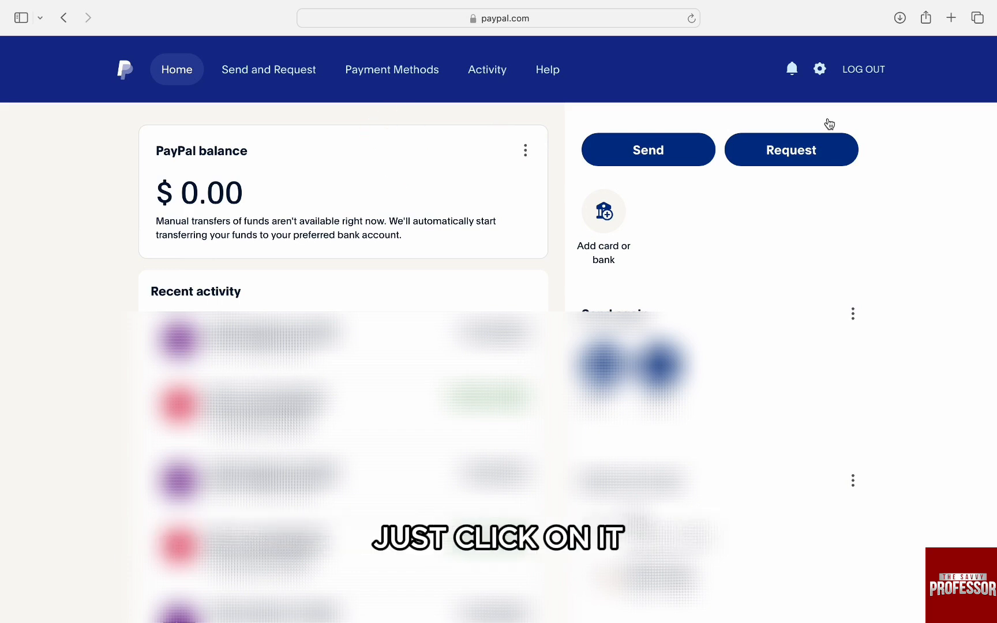
- Open Payment Methods and view the Mastercard debit card details
{"action": "left_click", "coordinate": [392, 69]}
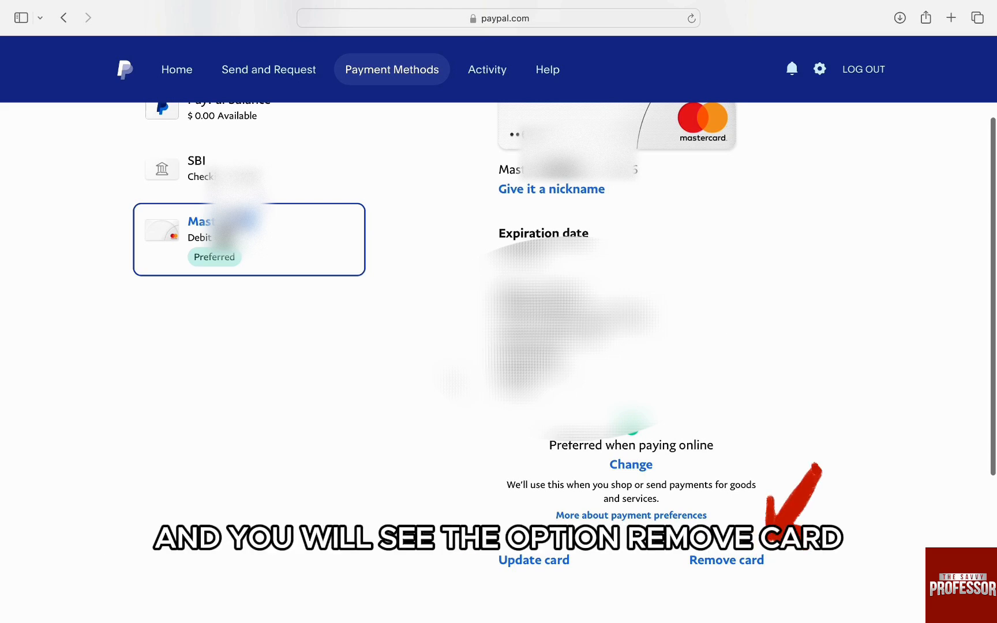
{"action": "left_click", "coordinate": [725, 560]}
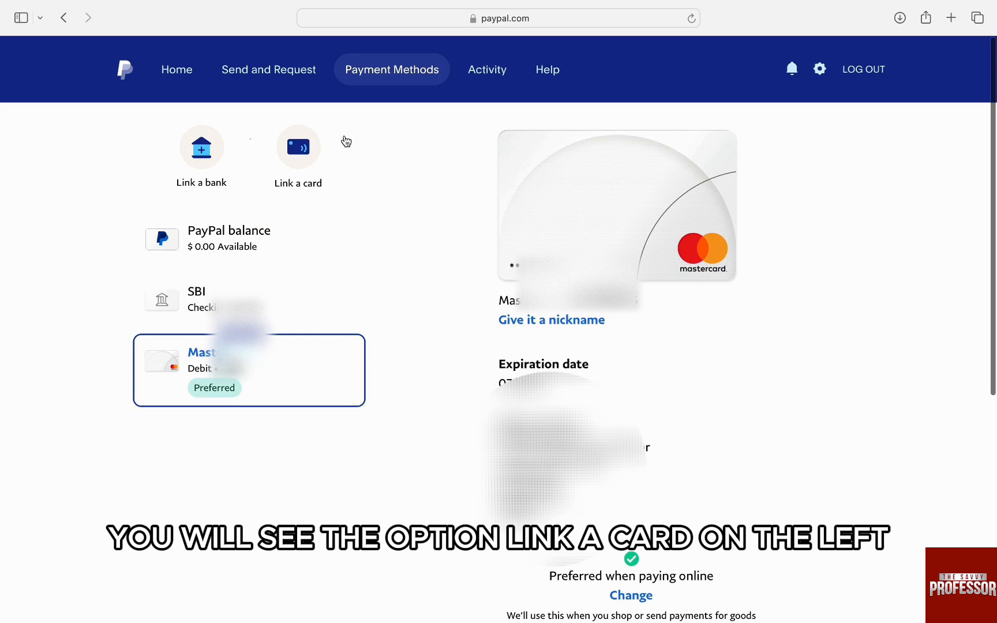
- Open the Link a card form, then close it without adding a card
{"action": "left_click", "coordinate": [298, 148]}
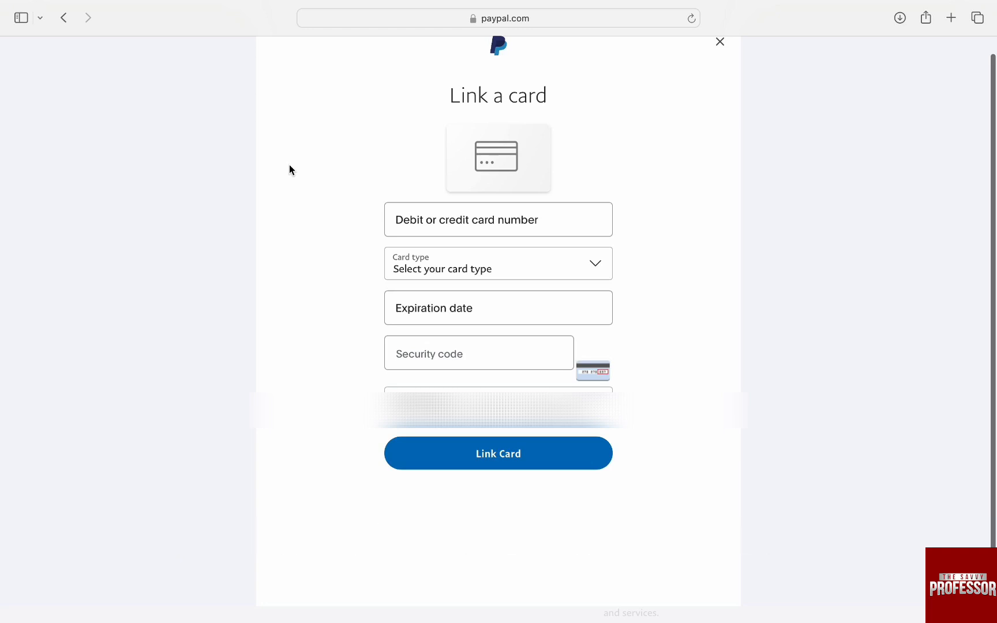
{"action": "left_click", "coordinate": [720, 42]}
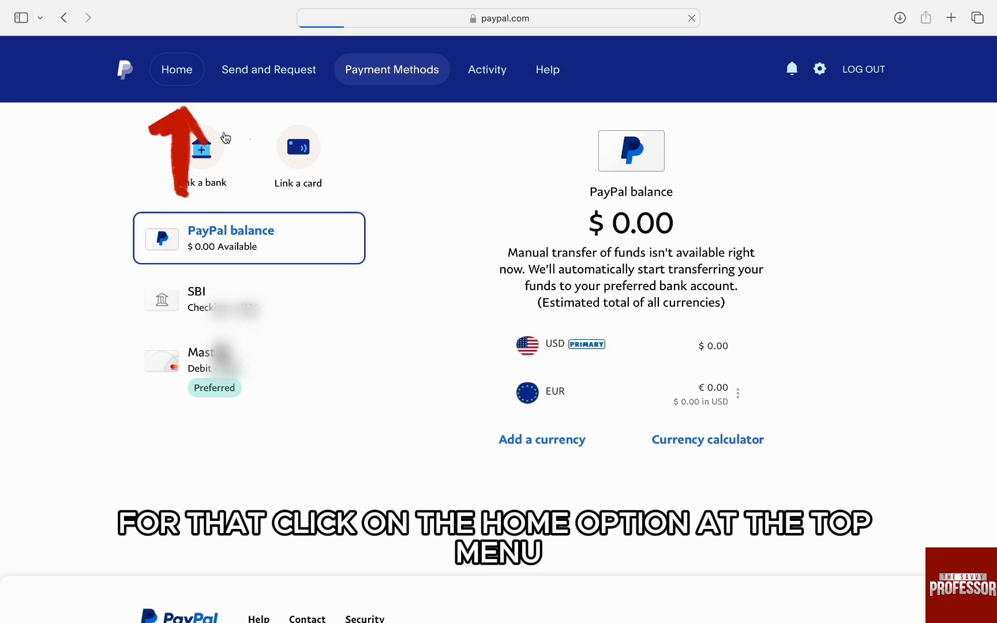
- Return to Home and open Contact from the page footer
{"action": "left_click", "coordinate": [176, 69]}
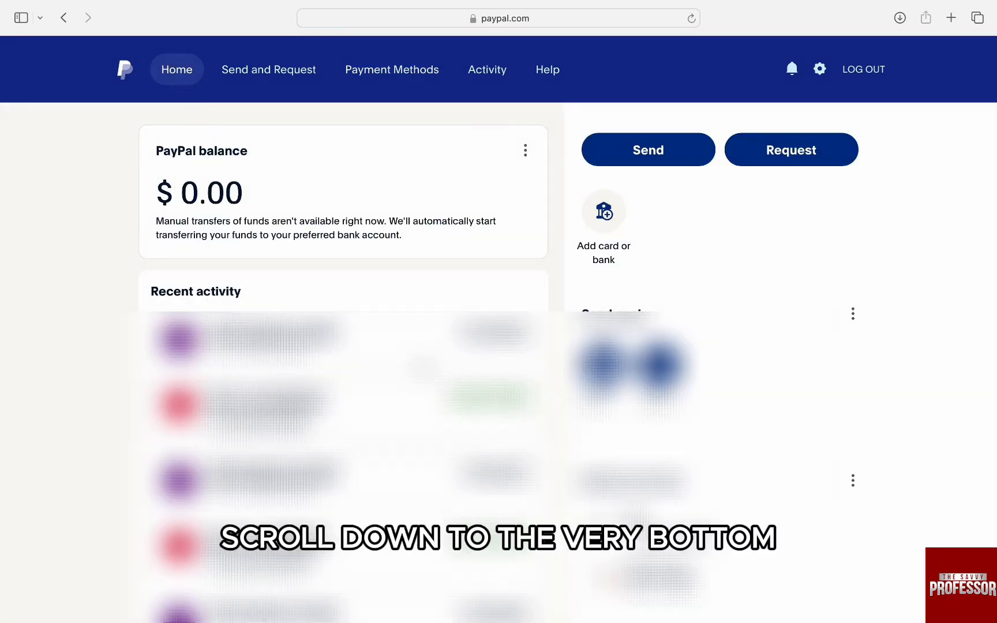
{"action": "scroll", "scroll_direction": "down", "scroll_amount": 3}
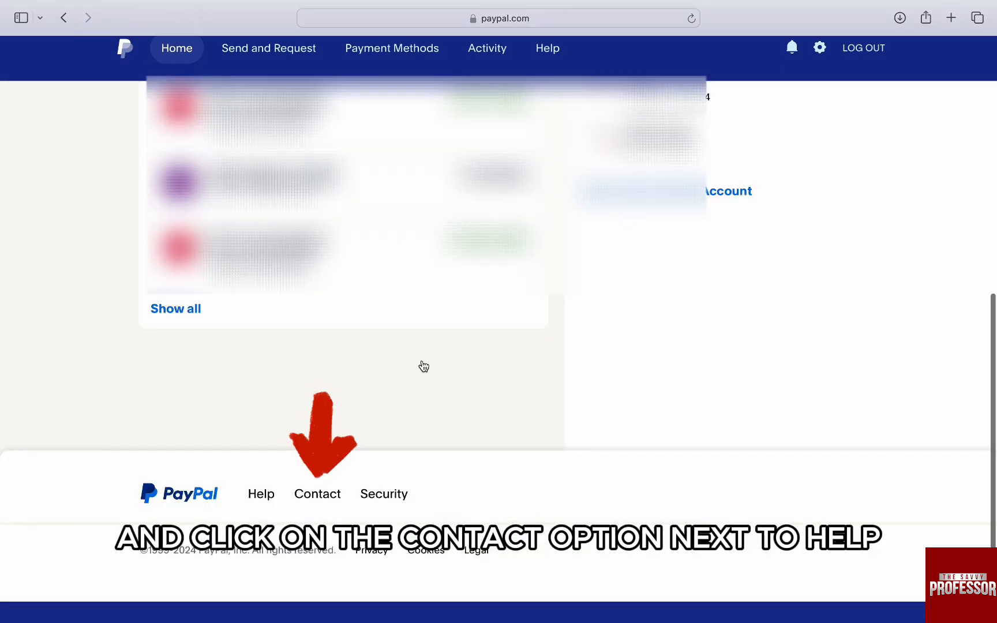
{"action": "left_click", "coordinate": [317, 494]}
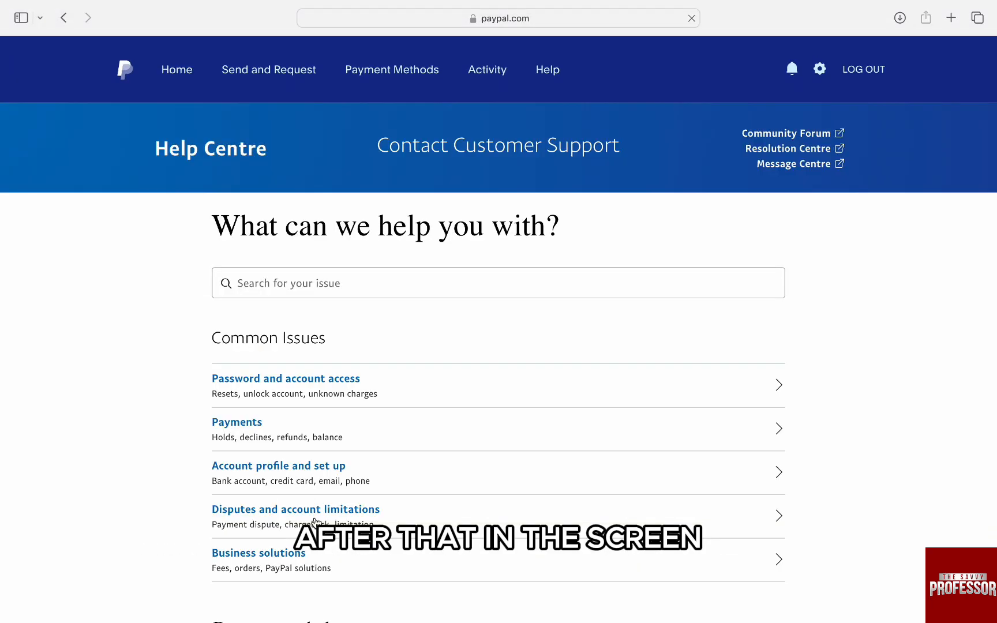
- Choose Message us under Recommended to launch the PayPal Assistant chat
{"action": "scroll", "scroll_direction": "down", "scroll_amount": 3}
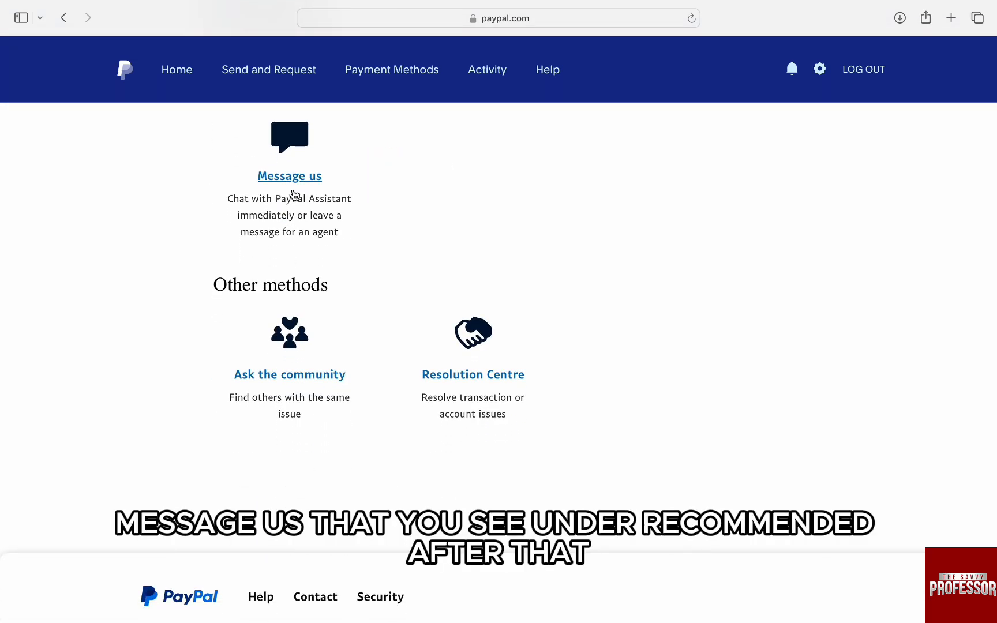
{"action": "left_click", "coordinate": [288, 176]}
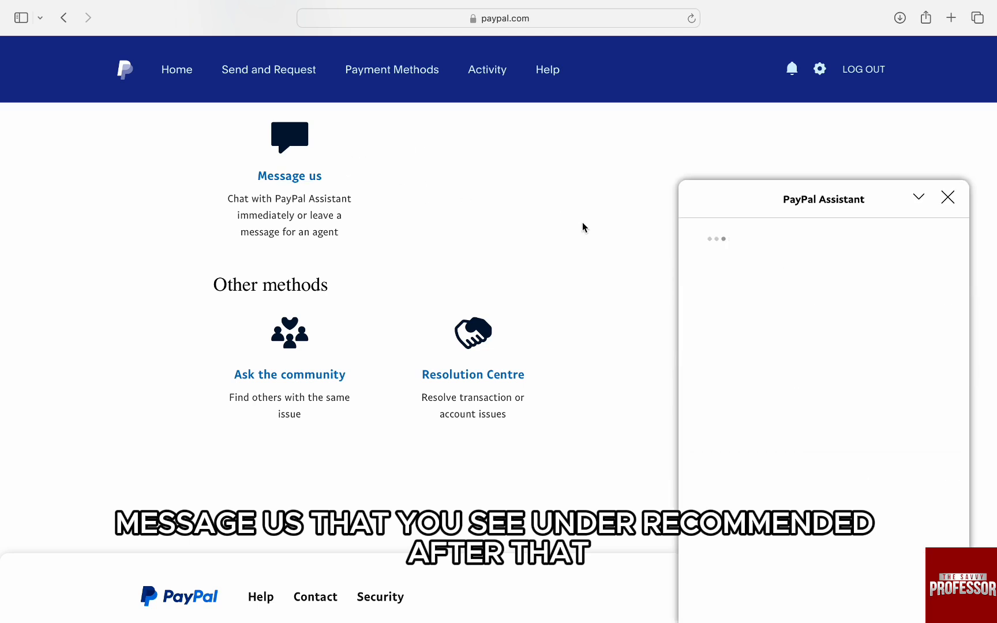